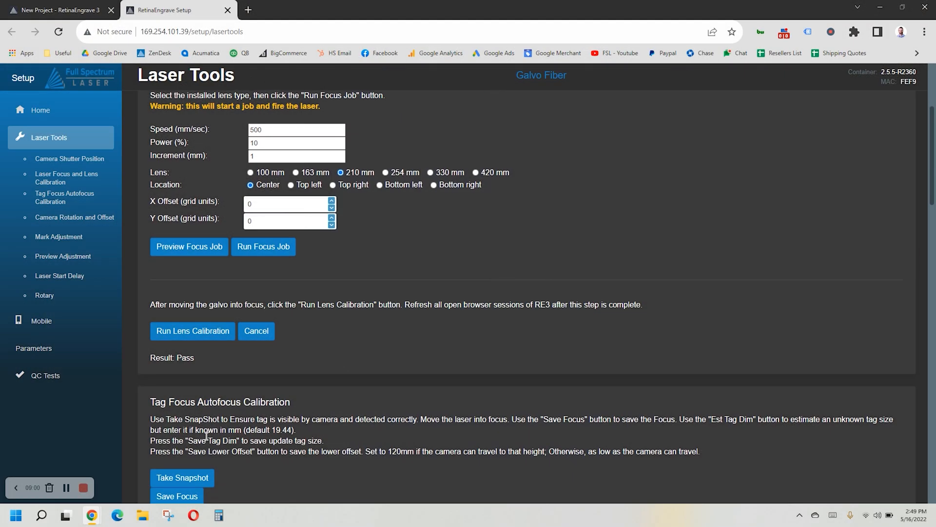
Step: Scroll down to Tag Focus Autofocus Calibration and its camera snapshot of the laser bed
scroll(down, 3)
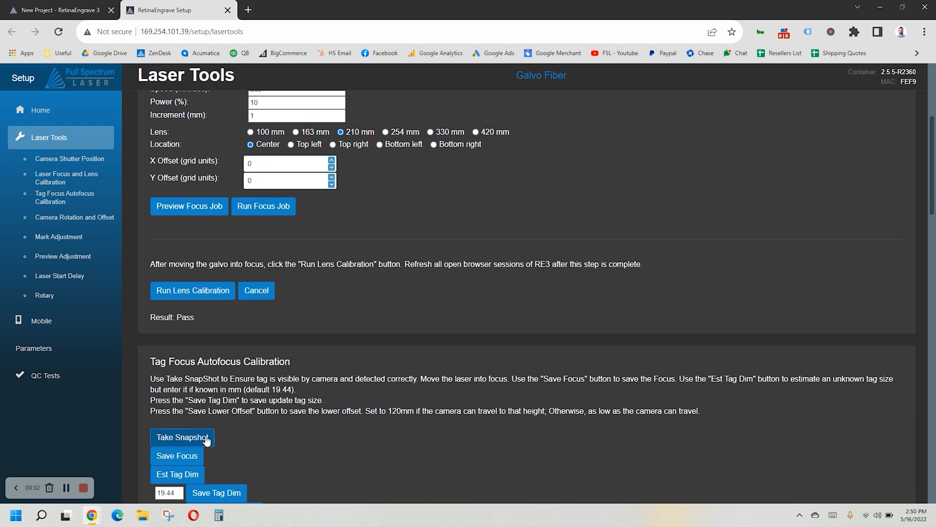
scroll(down, 3)
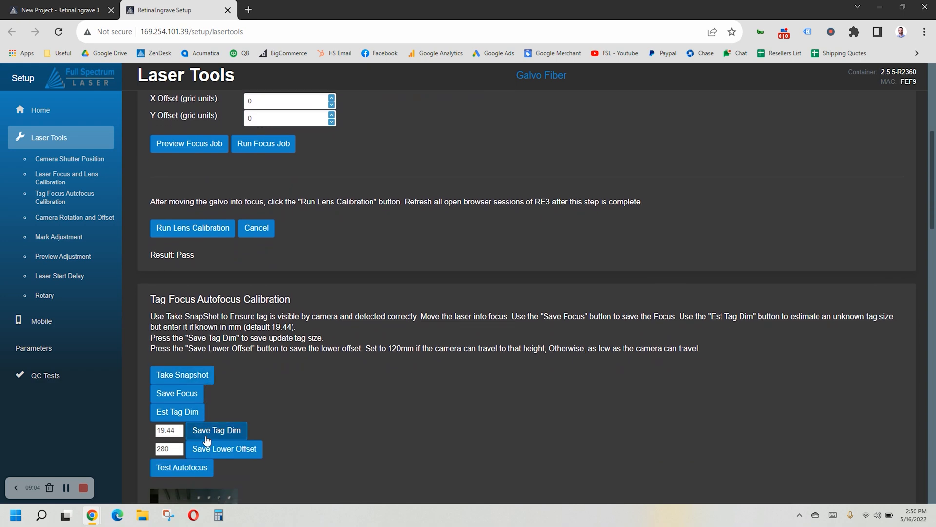
mouse_move(318, 382)
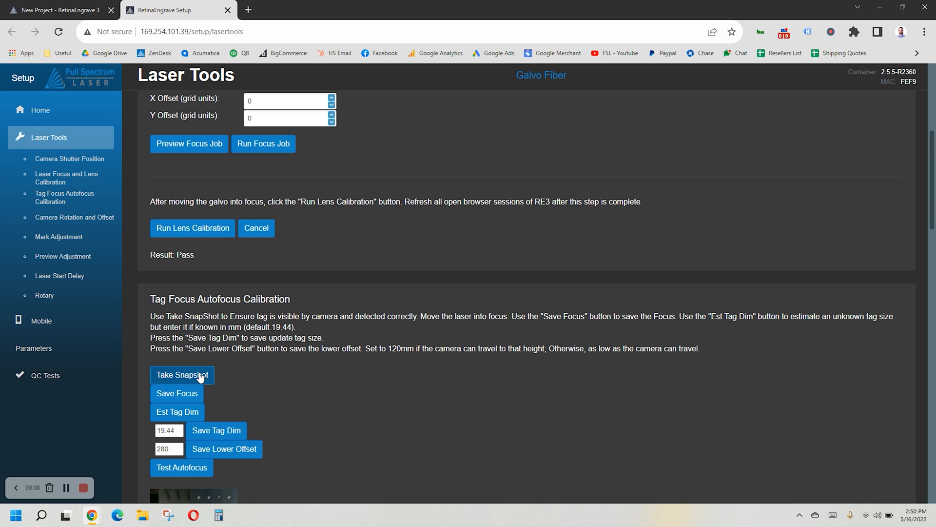
scroll(down, 3)
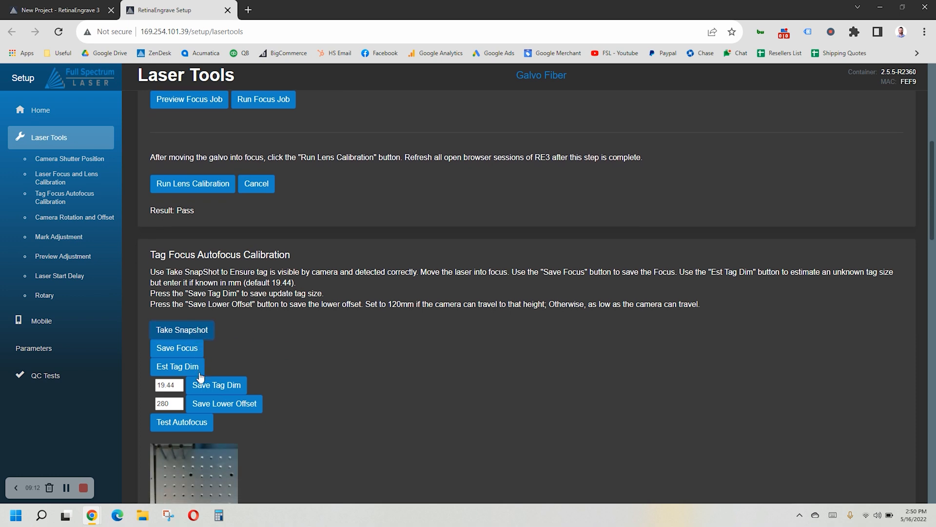
scroll(down, 3)
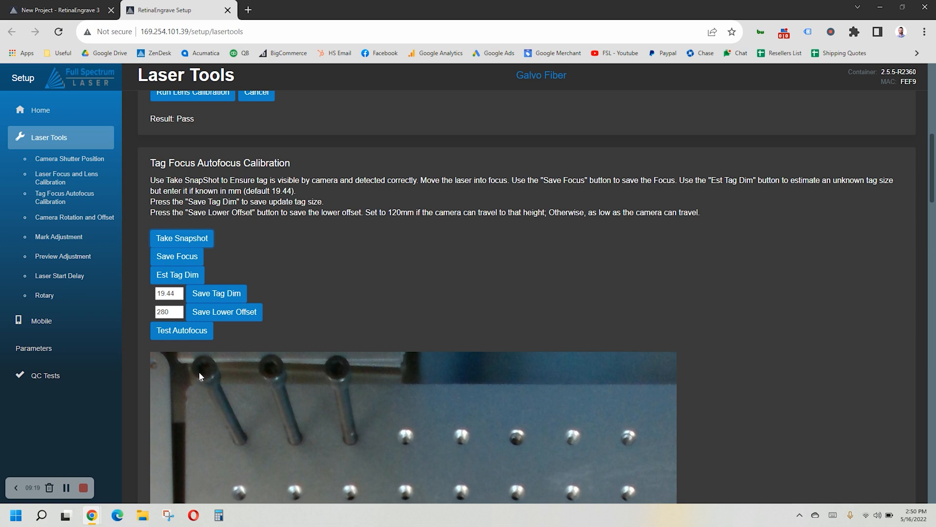
Step: Save the current tag focus position and select the existing Lower Offset value
click(181, 239)
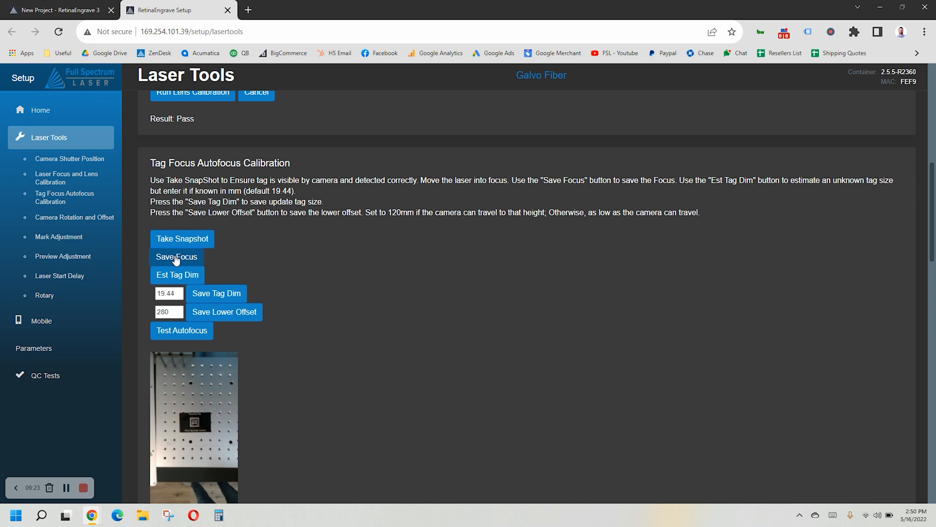
triple_click(169, 312)
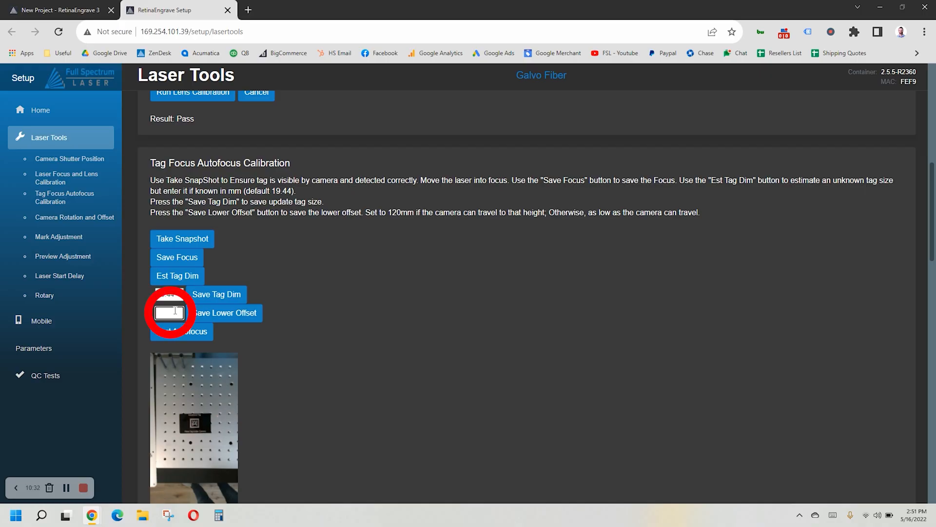
Step: Enter 282 in the Lower Offset field
text(28)
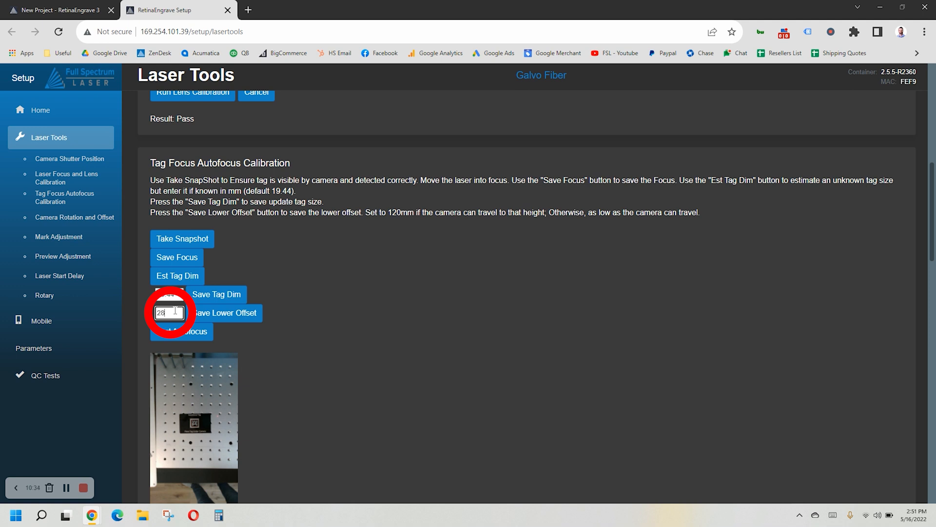
text(2)
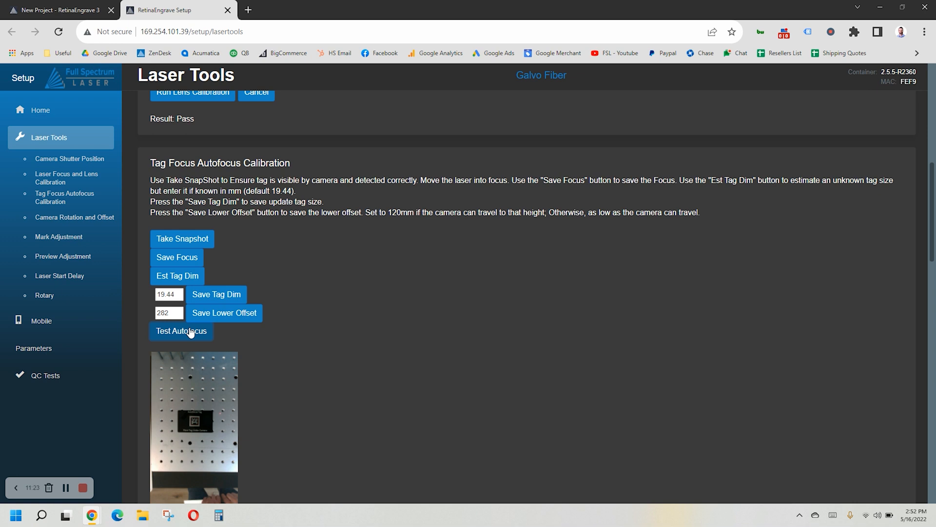
mouse_move(165, 326)
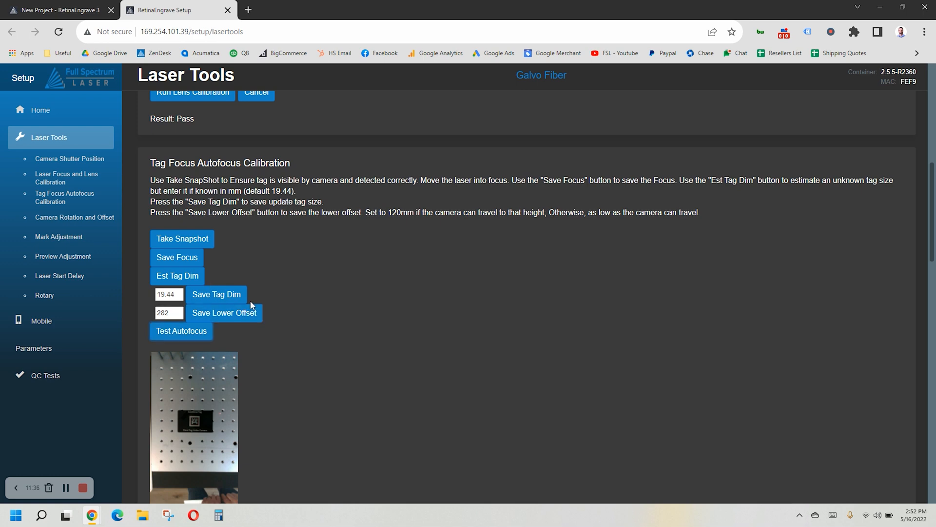
Step: Scroll past Camera Rotation and Offset to Mark Adjustment (speed 300, power 100, size 145)
scroll(down, 3)
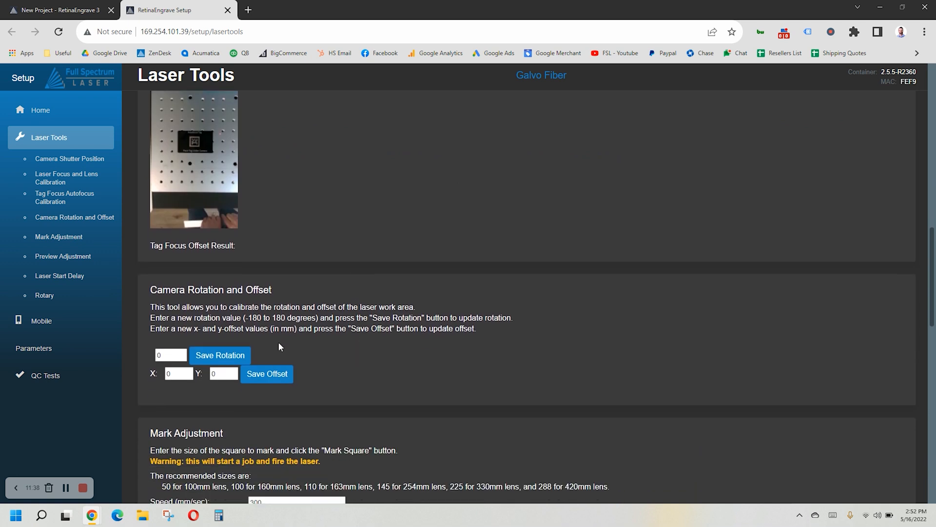
scroll(down, 3)
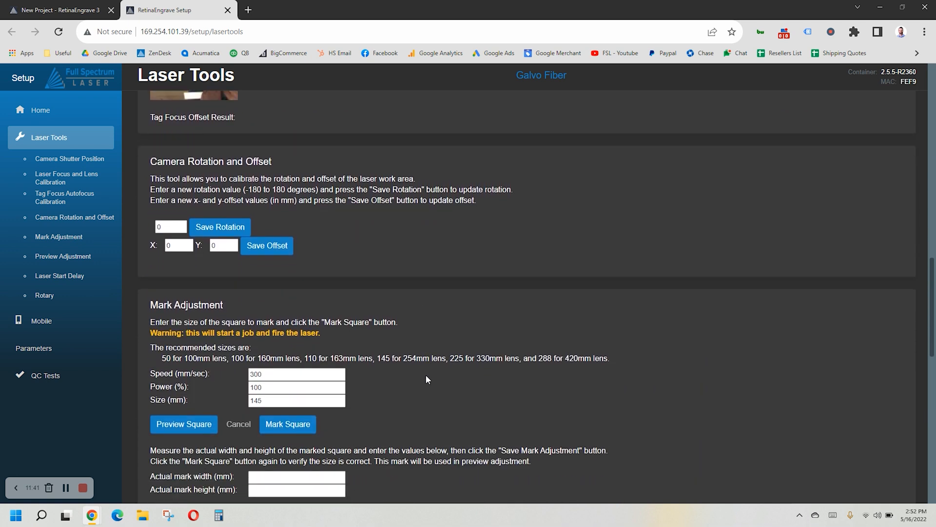
scroll(down, 3)
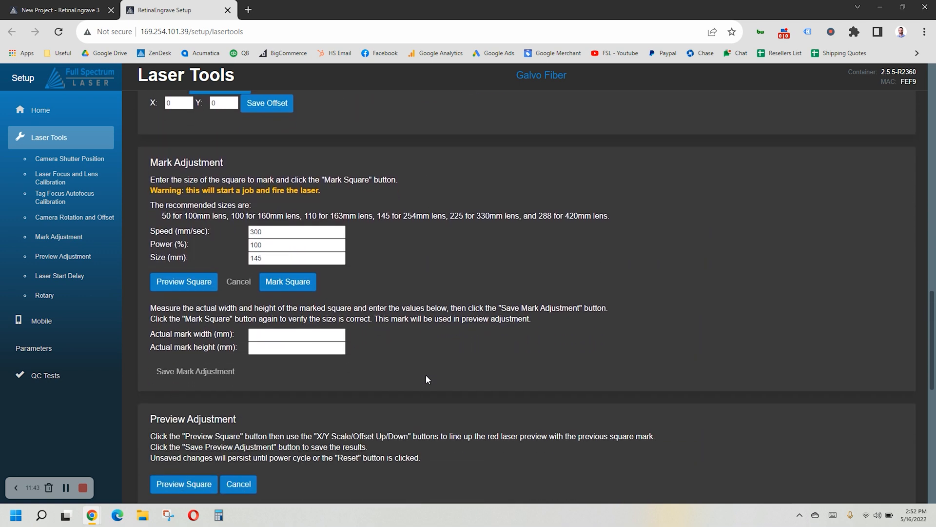
mouse_move(457, 364)
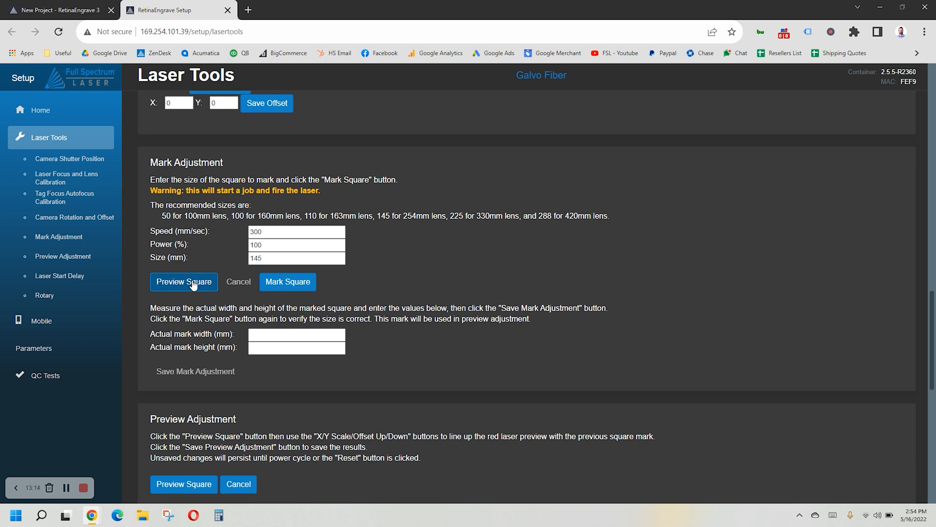
Step: Preview the 145 mm adjustment square, cancel it, then mark it onto the material
click(184, 281)
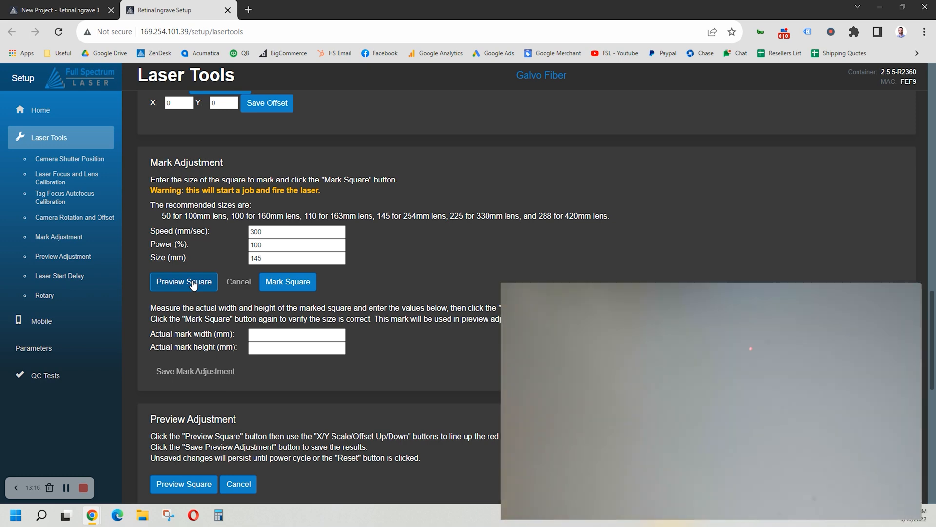
click(184, 281)
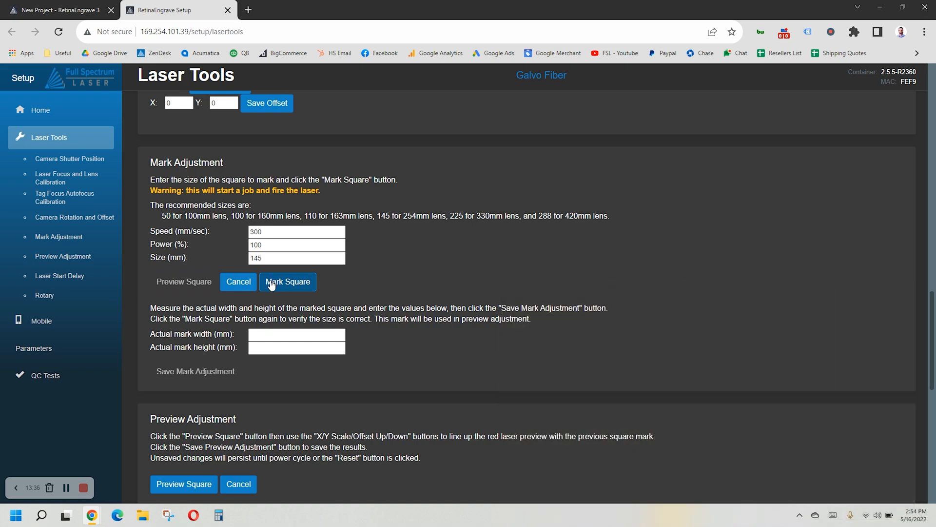
click(287, 282)
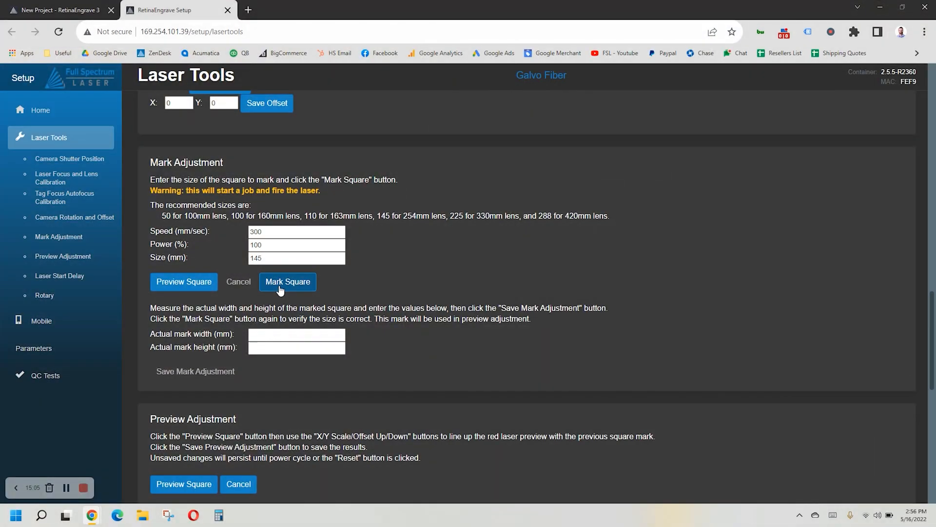
click(287, 281)
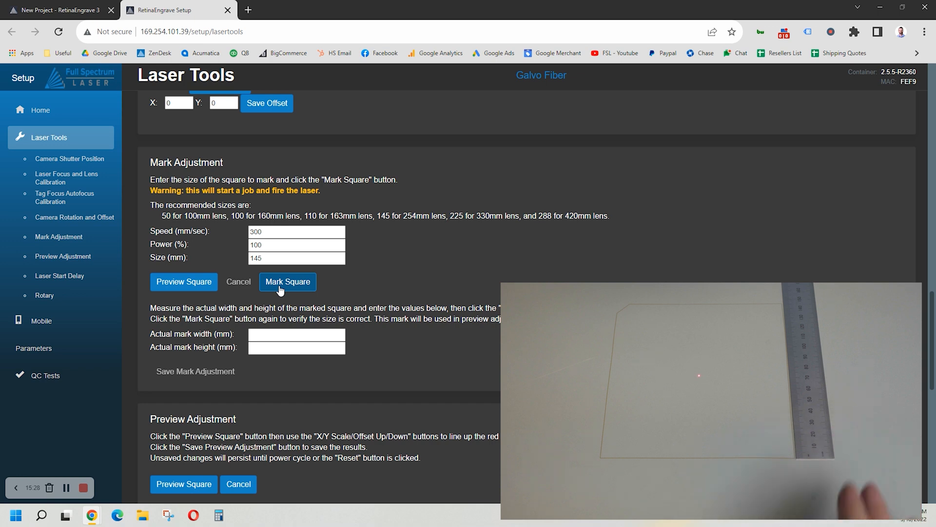
Step: Enter 147 mm as the actual mark width and height and save the mark adjustment
click(296, 334)
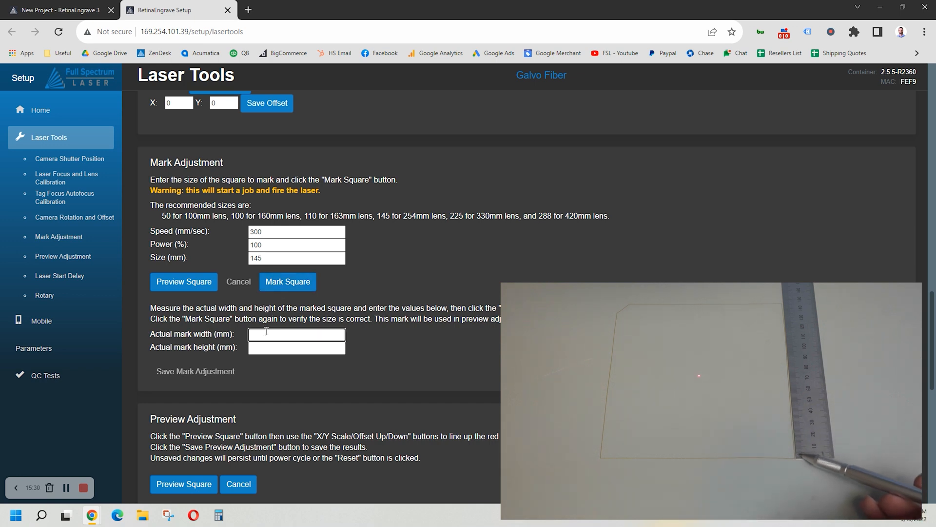
text(147)
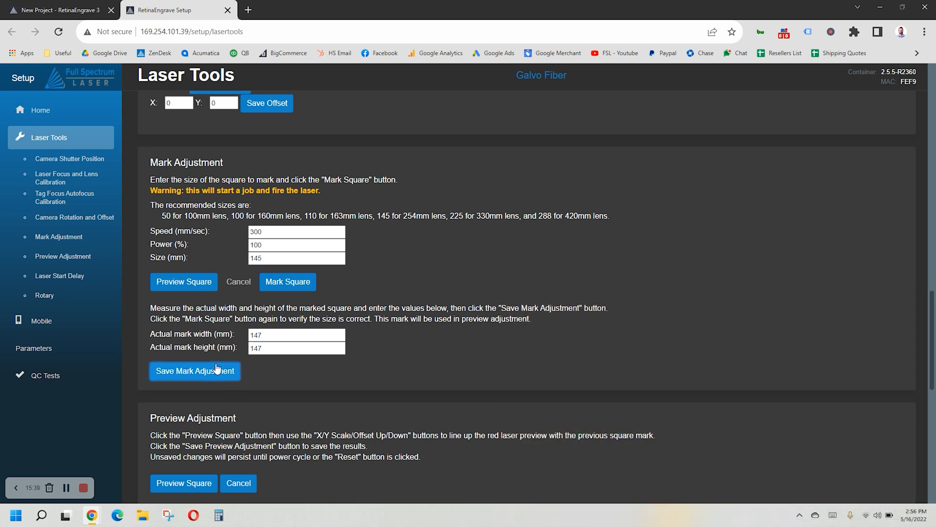
click(287, 281)
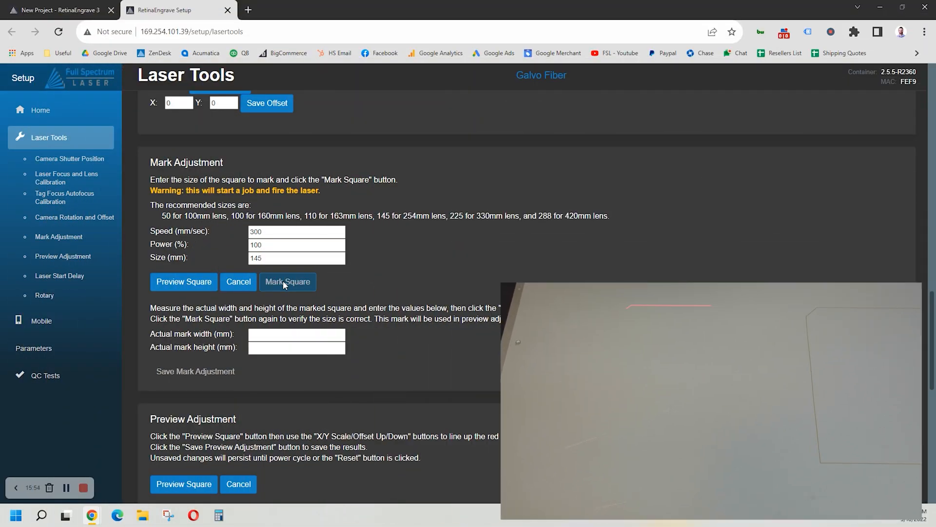
Step: Mark a verification square, then preview the 145 mm square outline with the laser
click(288, 281)
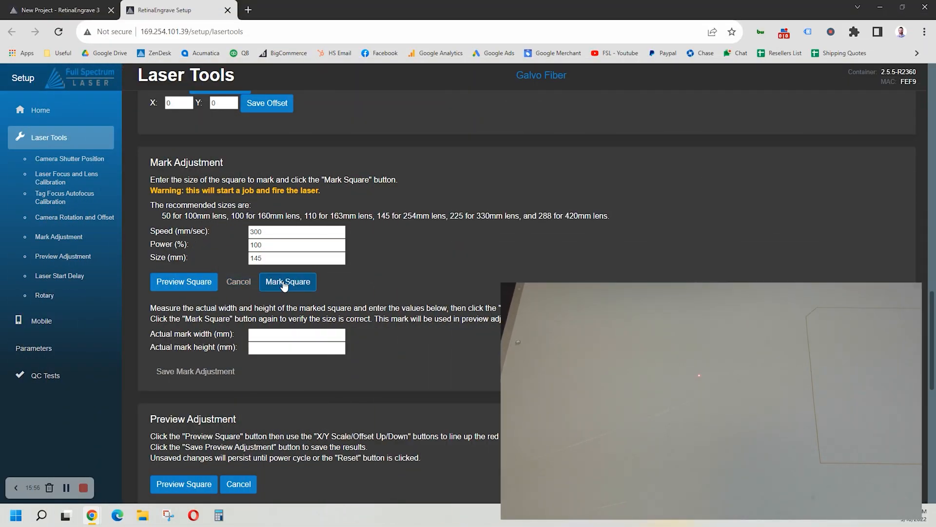
click(287, 282)
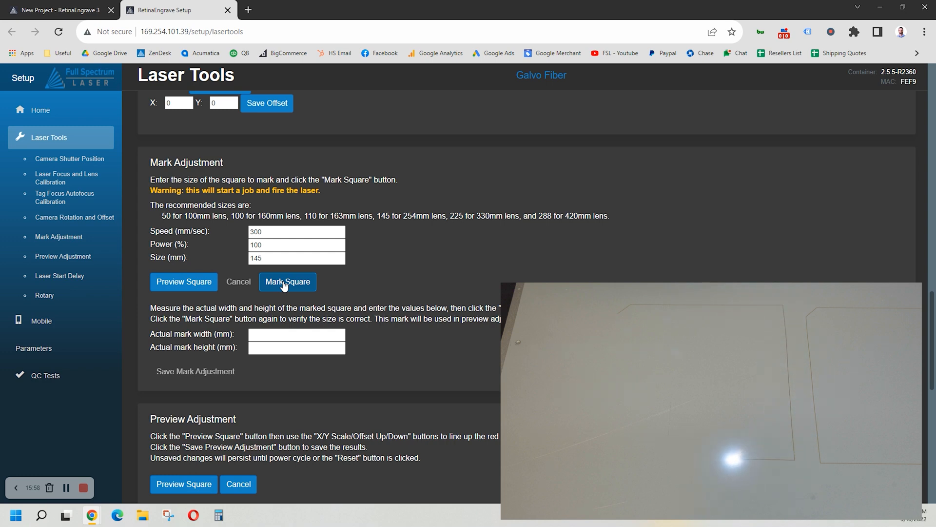
click(287, 281)
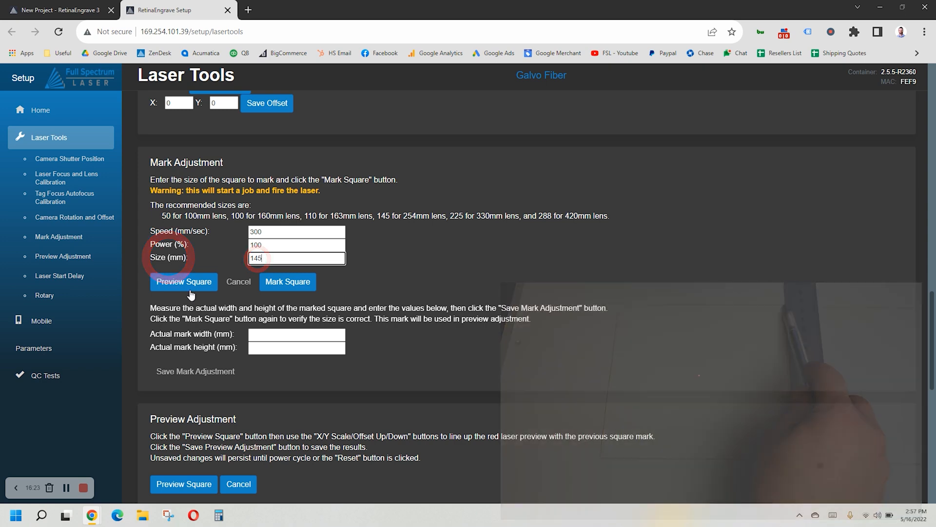
click(184, 281)
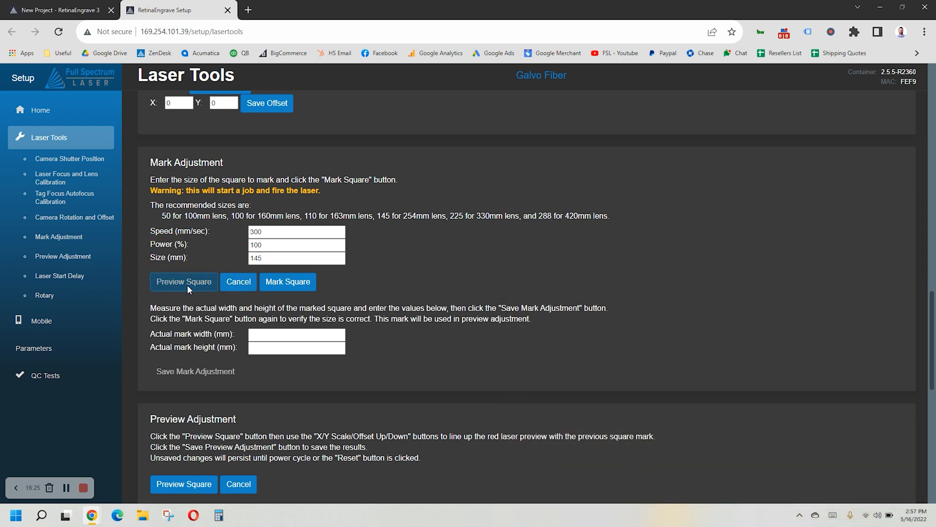